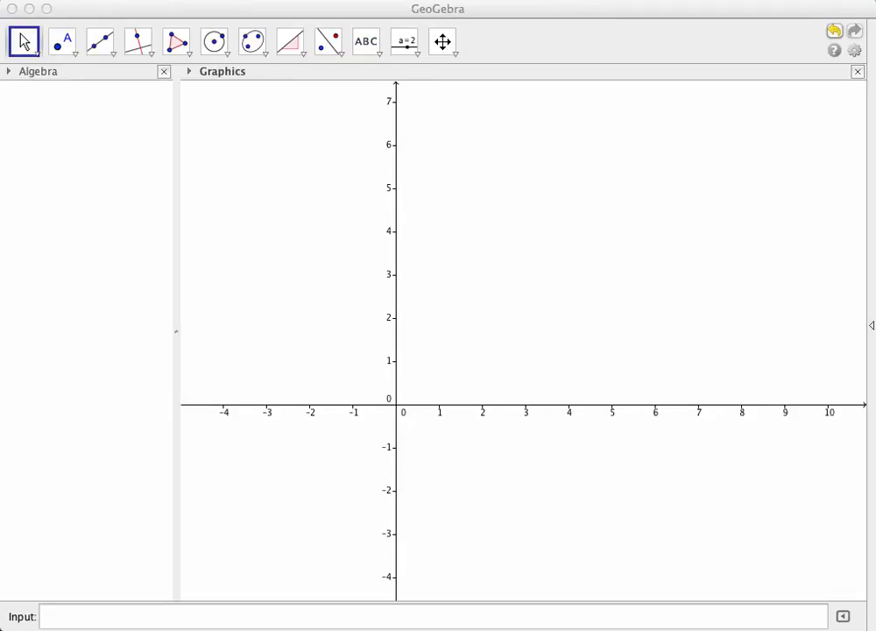
mouse_move(101, 527)
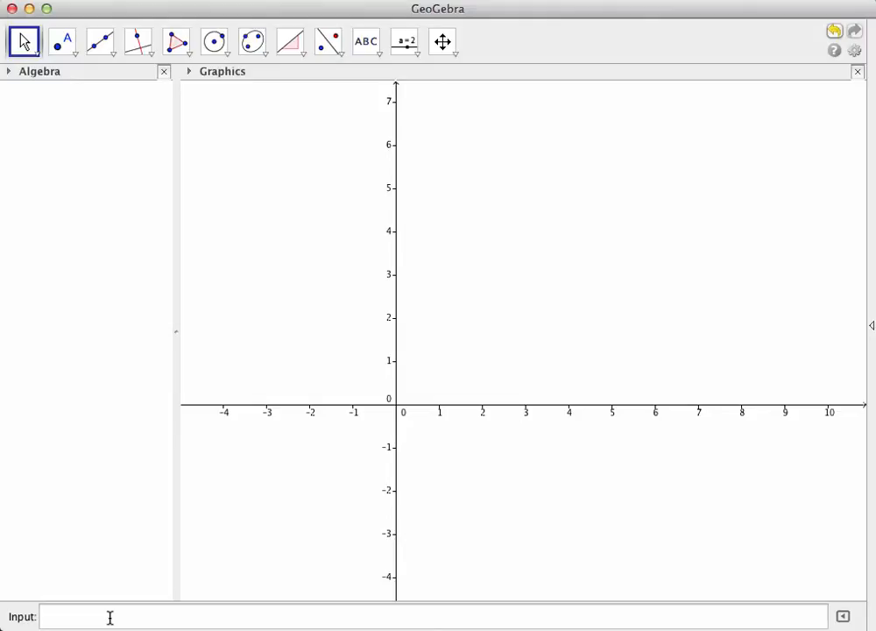
- Define f(x) = x + sin(x) in the Input bar so its wavy rising curve is plotted
left_click(109, 616)
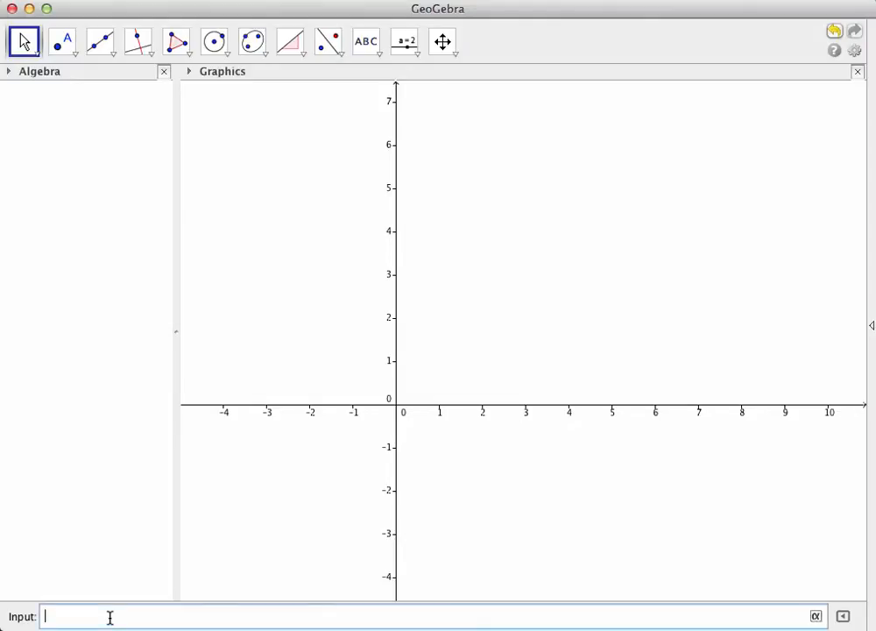
type("f(x) = x +")
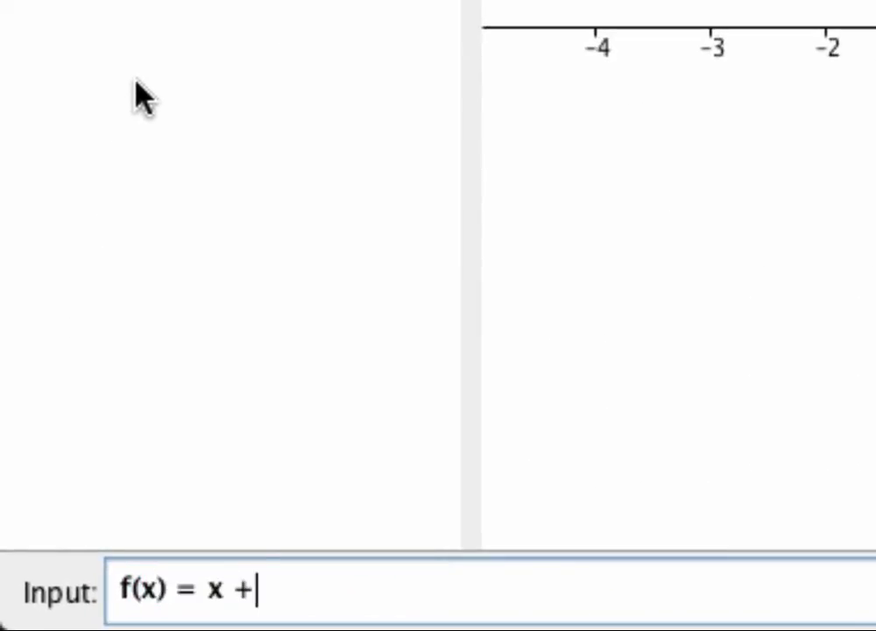
type("sin(x)")
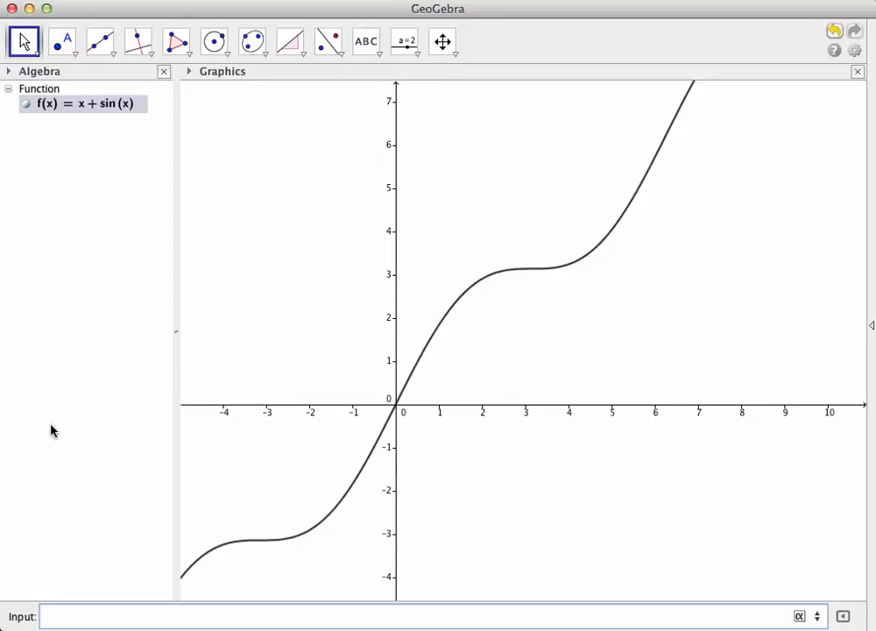
mouse_move(87, 576)
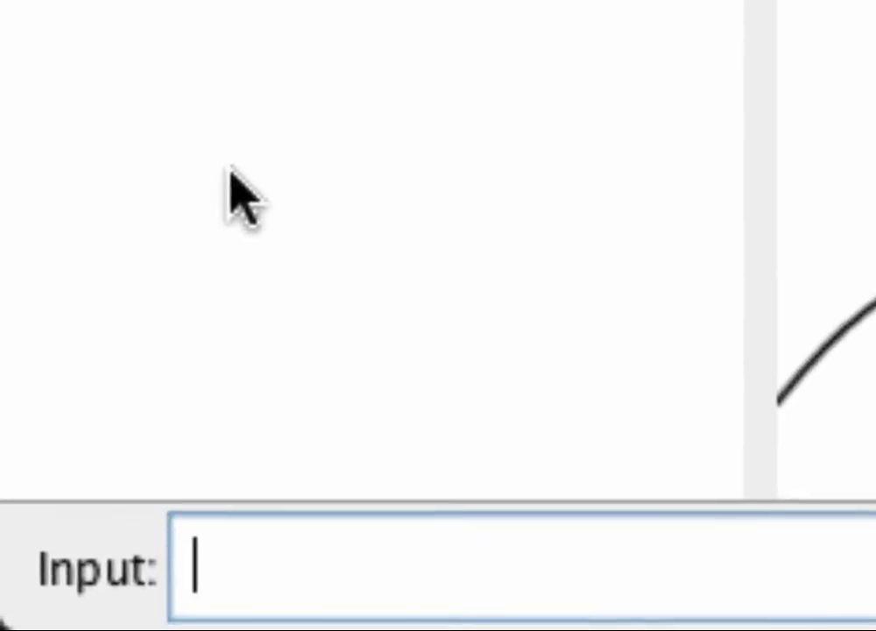
- Enter A = (2, f(2)) to fix point A on the curve at (2, 2.91)
type("φ")
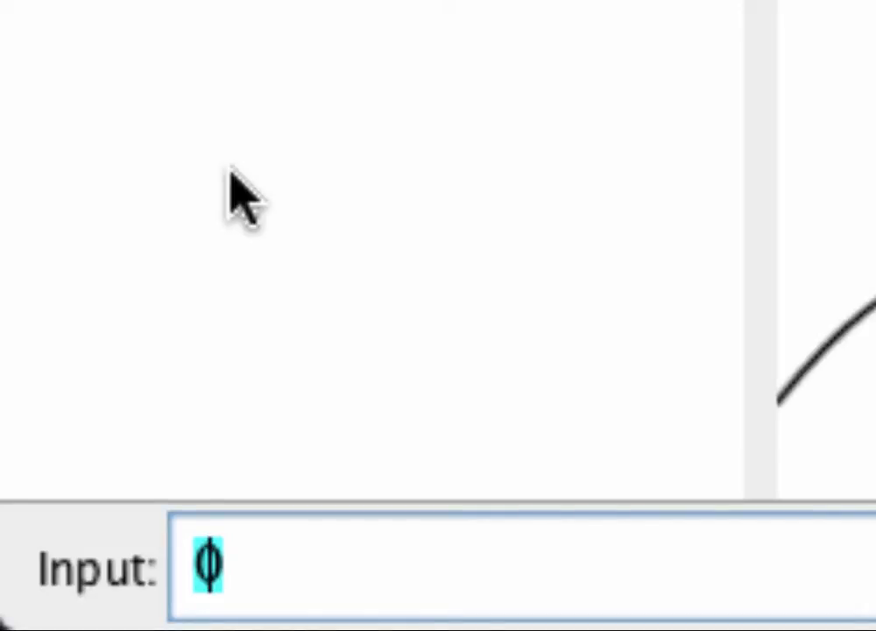
type("(2)")
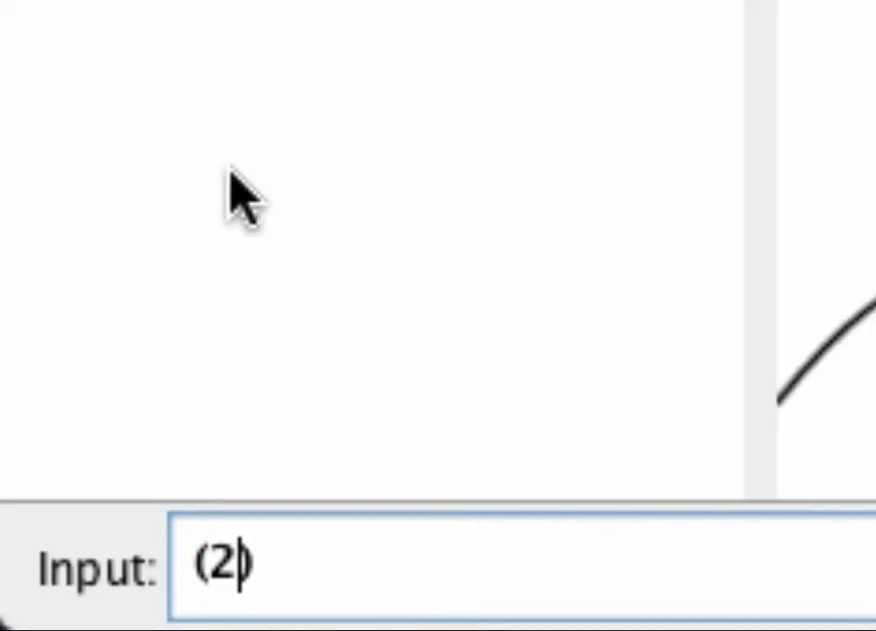
type(",")
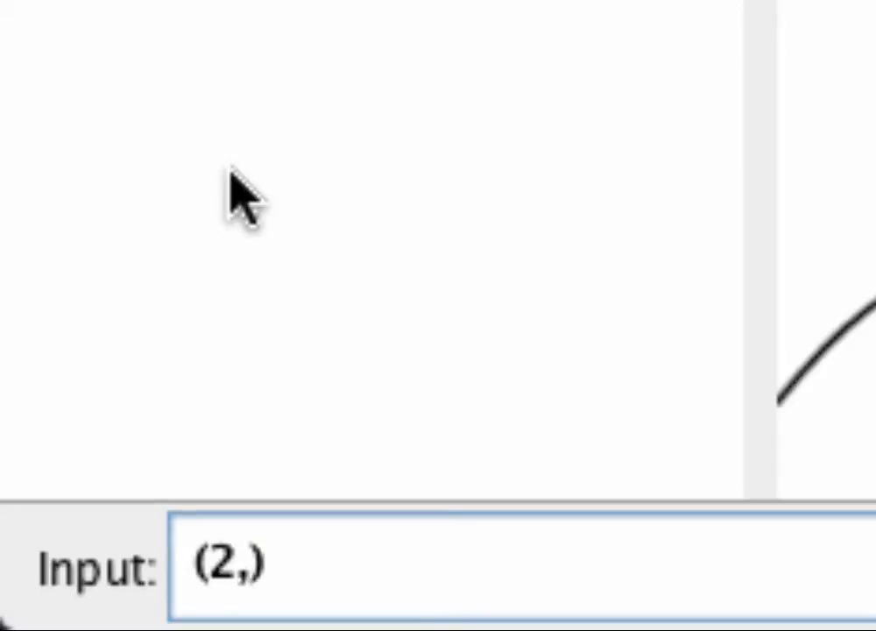
type("f")
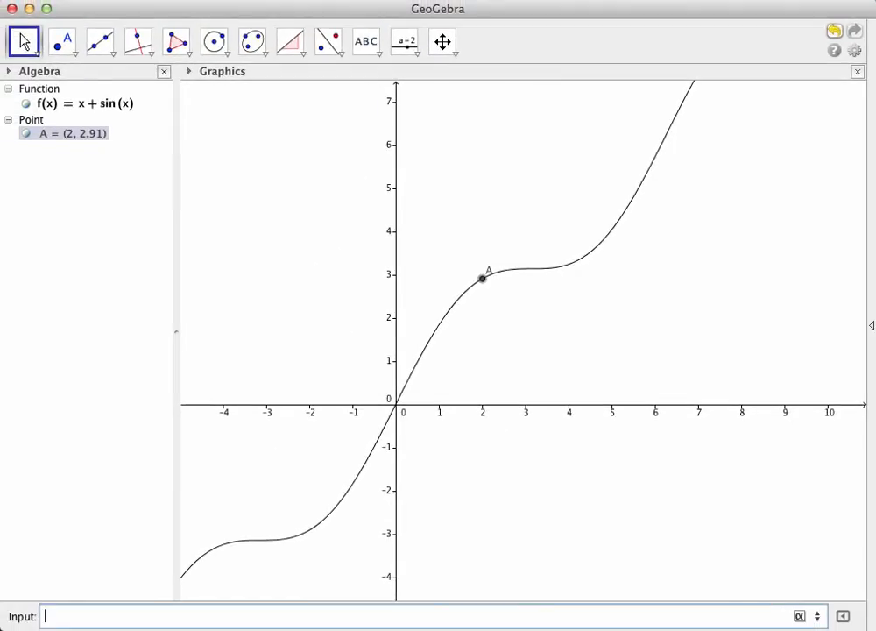
mouse_move(483, 281)
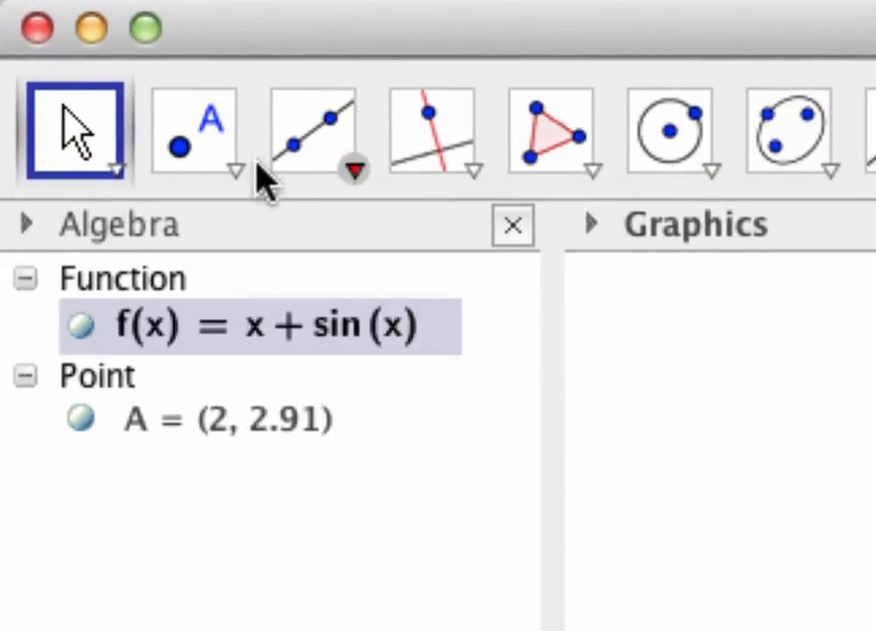
- With the Point tool, attach point B to the curve at about (5.54, 4.86)
left_click(194, 131)
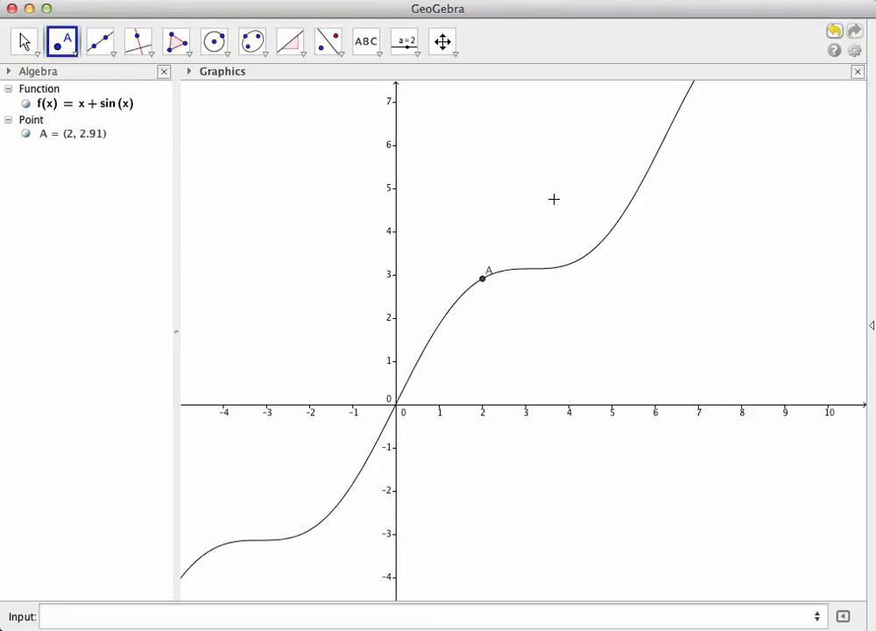
mouse_move(626, 199)
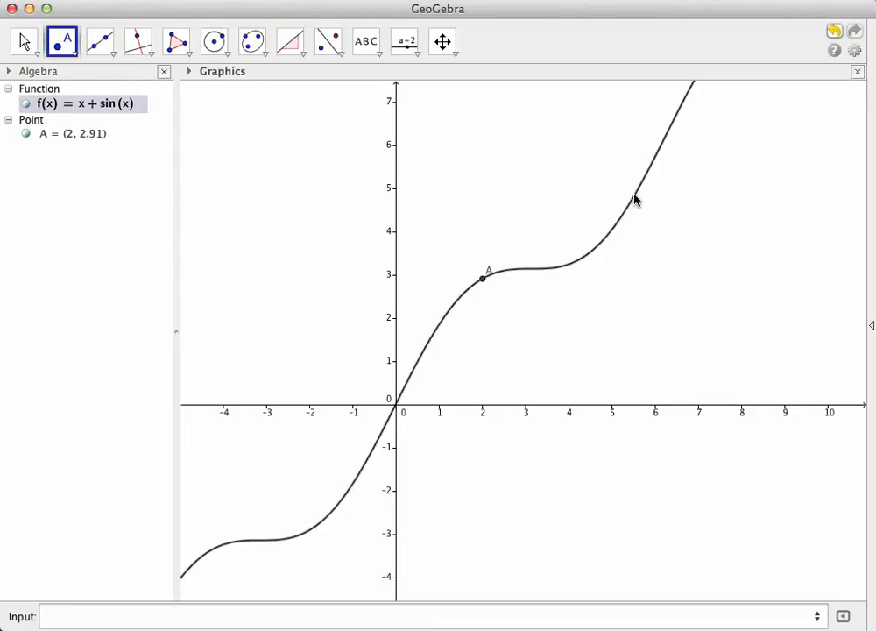
mouse_move(637, 196)
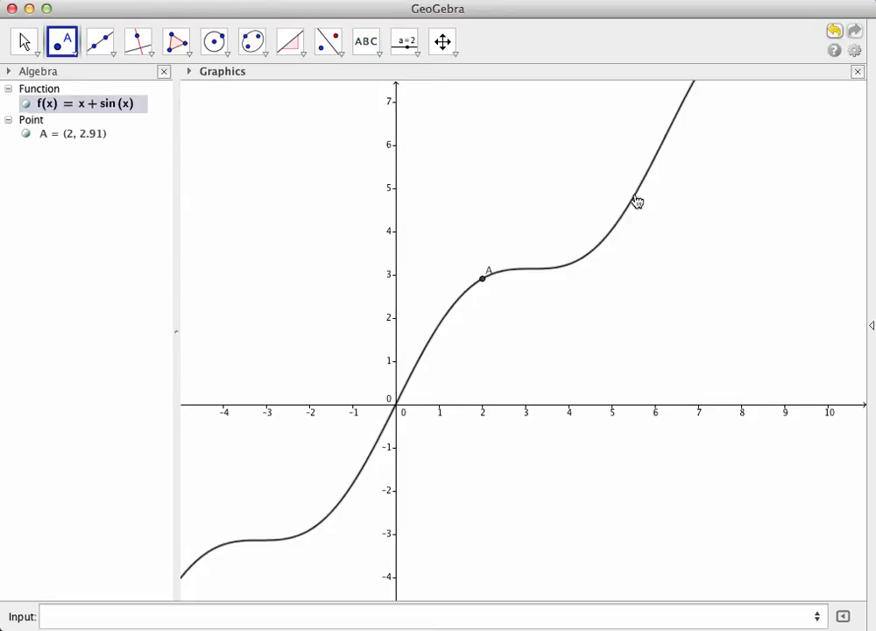
left_click(636, 192)
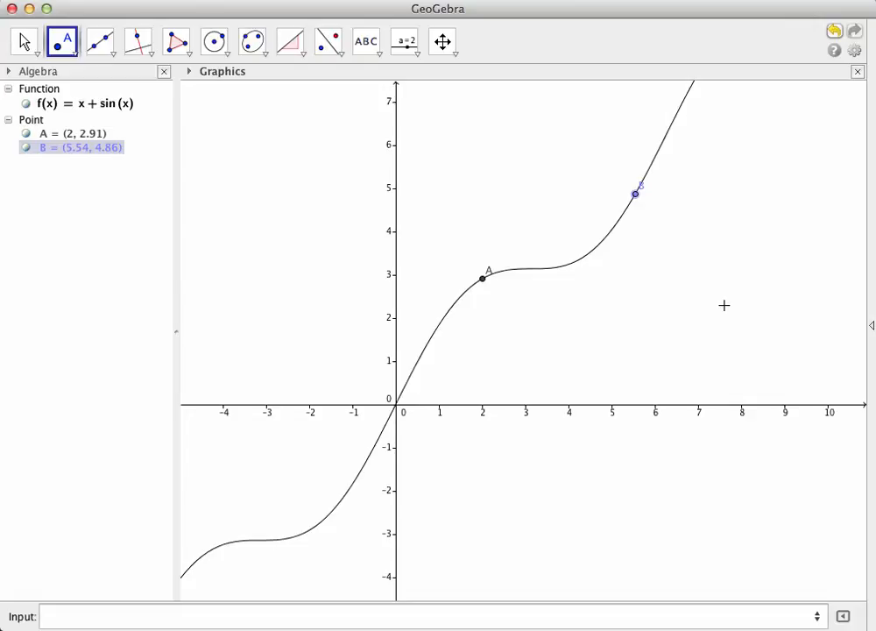
mouse_move(262, 219)
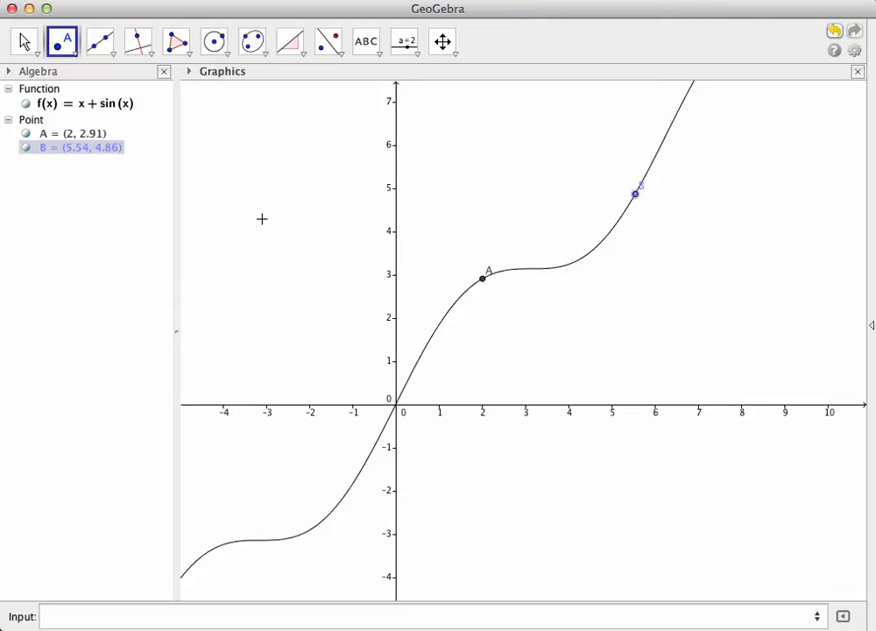
mouse_move(24, 41)
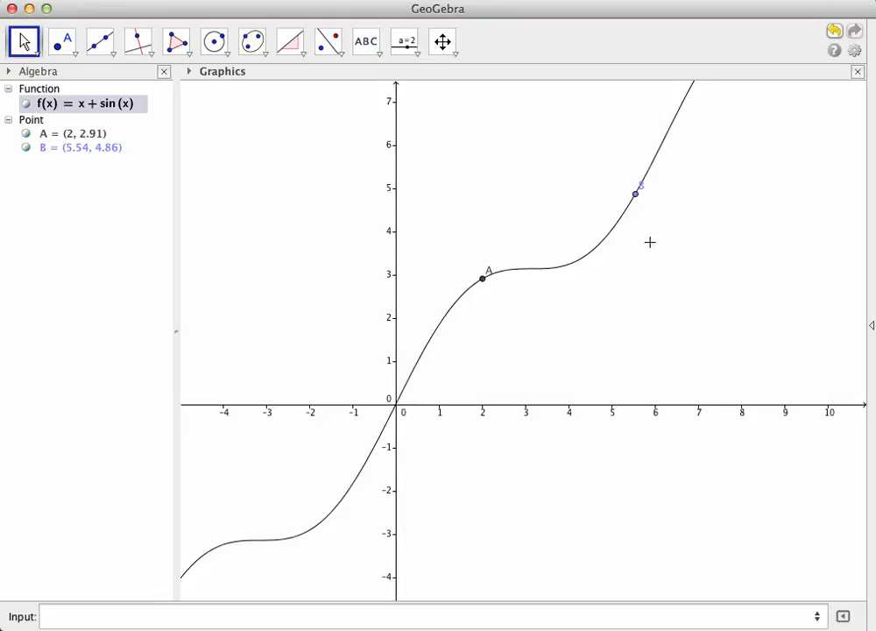
- Drag B along the curve near the origin and past x=5, leaving it at (3.98, 3.24)
left_click_drag(637, 193, 567, 263)
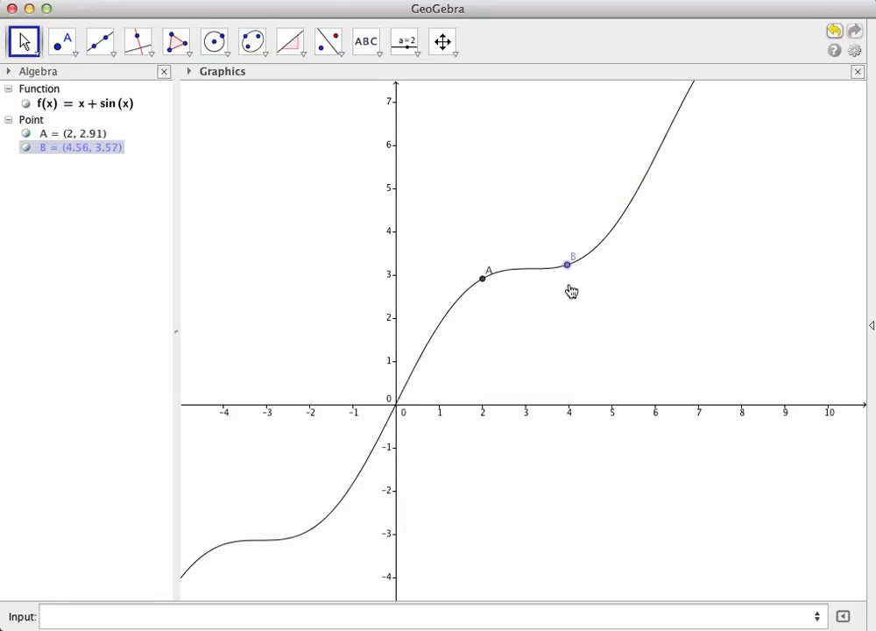
left_click_drag(567, 263, 420, 355)
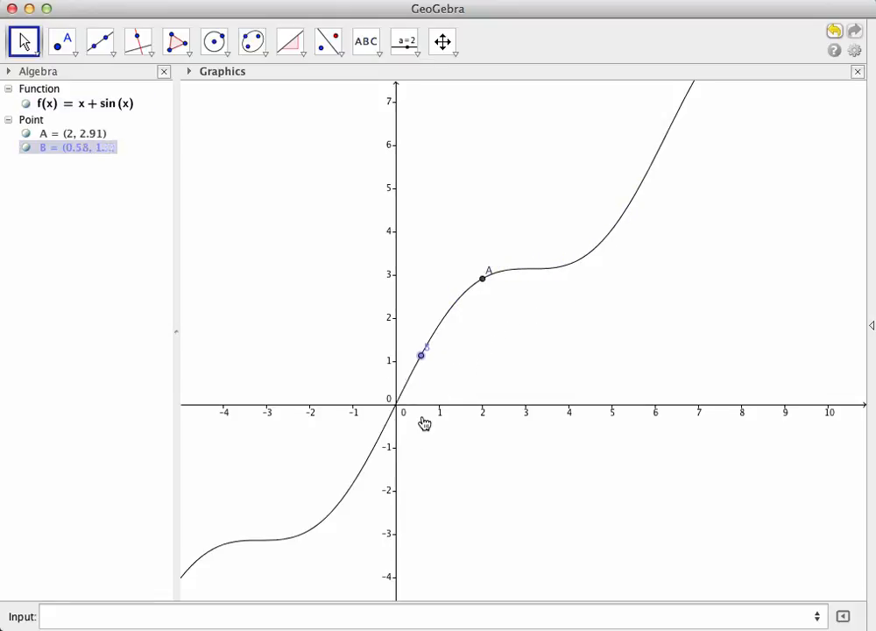
left_click_drag(420, 354, 627, 205)
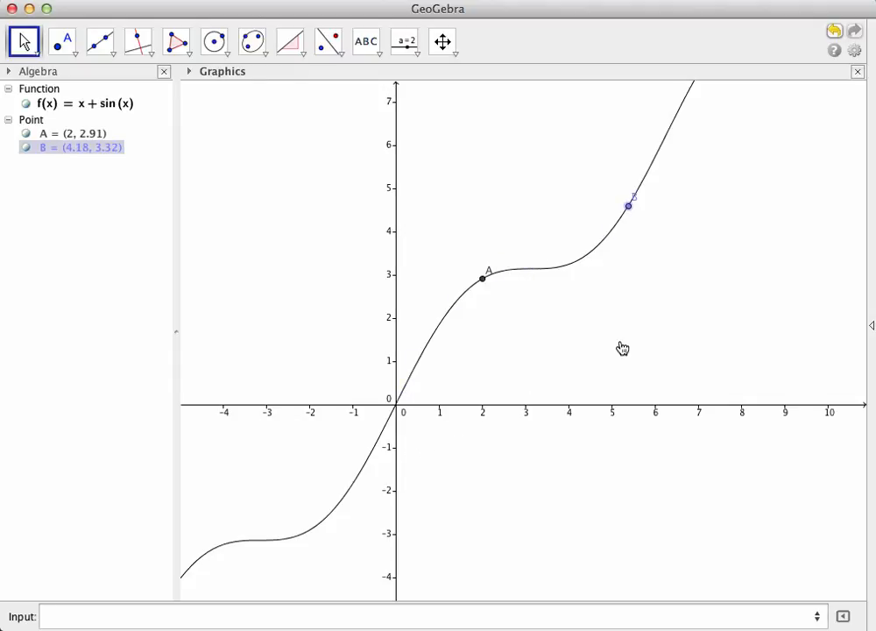
left_click_drag(628, 206, 568, 265)
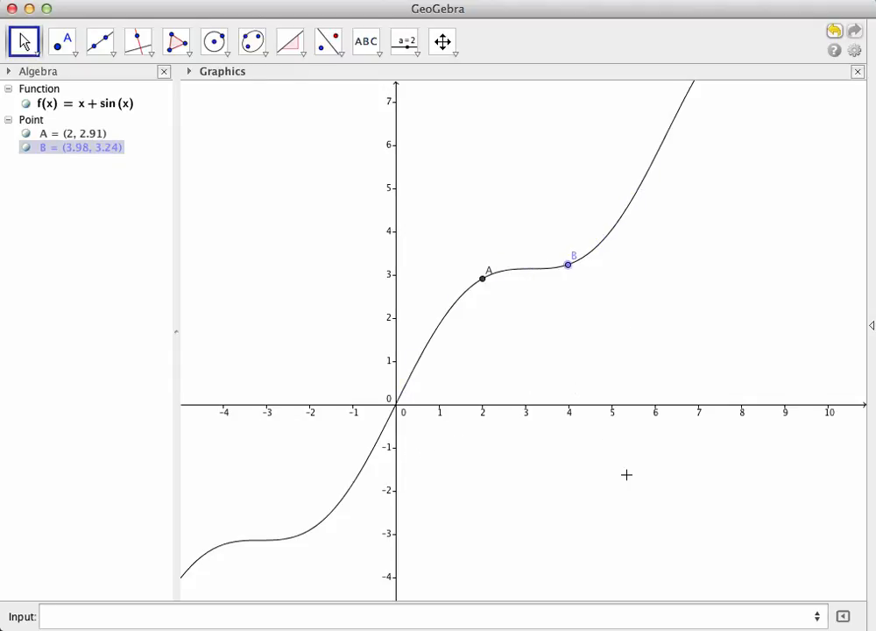